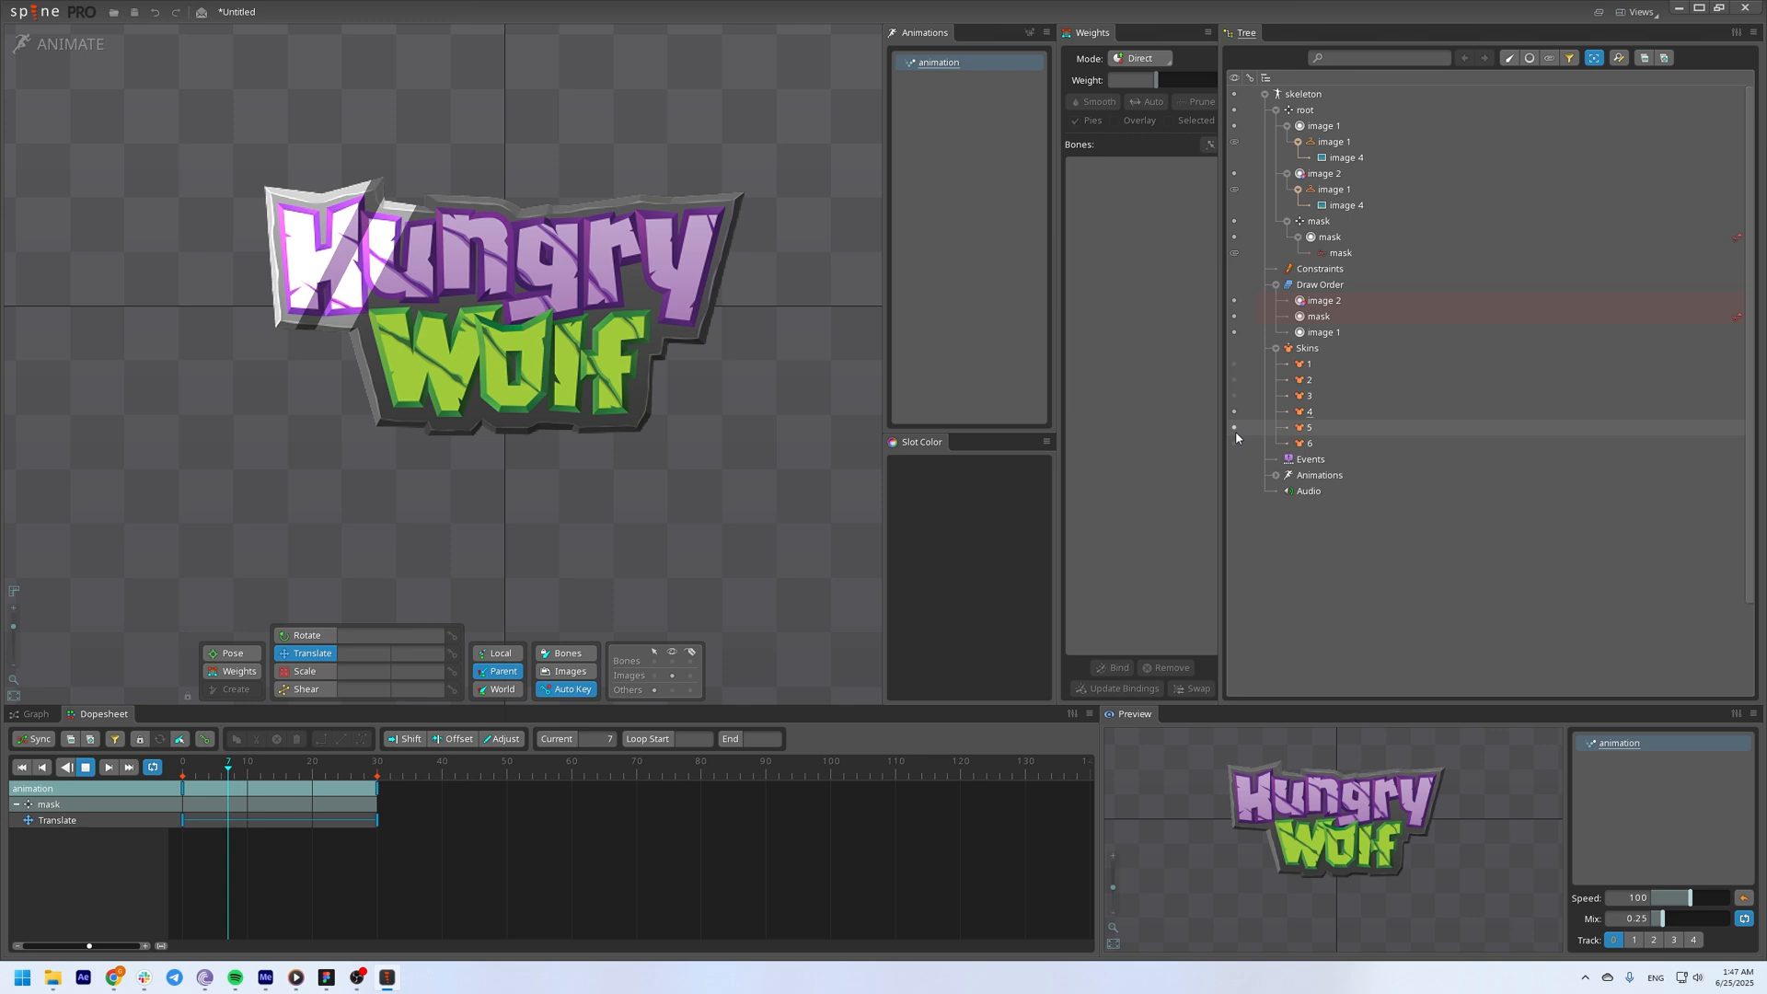
Preview the skins in Animate mode and return to Setup with image 1 and image 2 under root.
left_click(1309, 427)
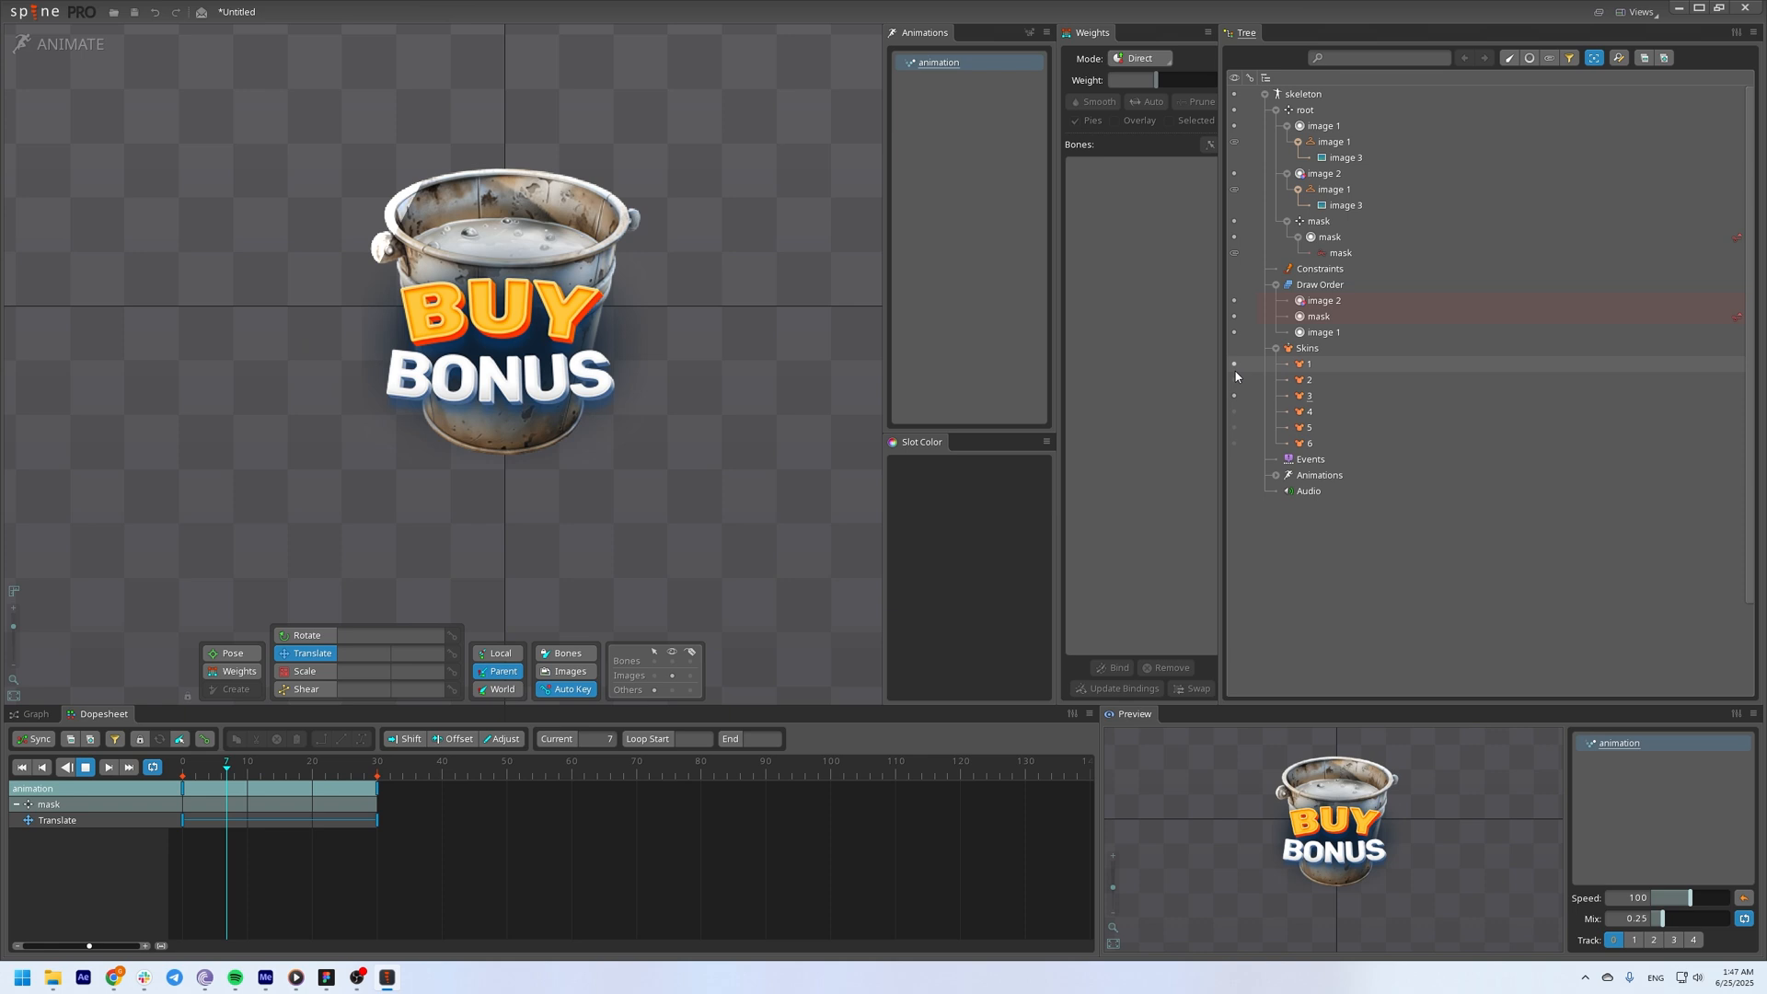
left_click(1344, 204)
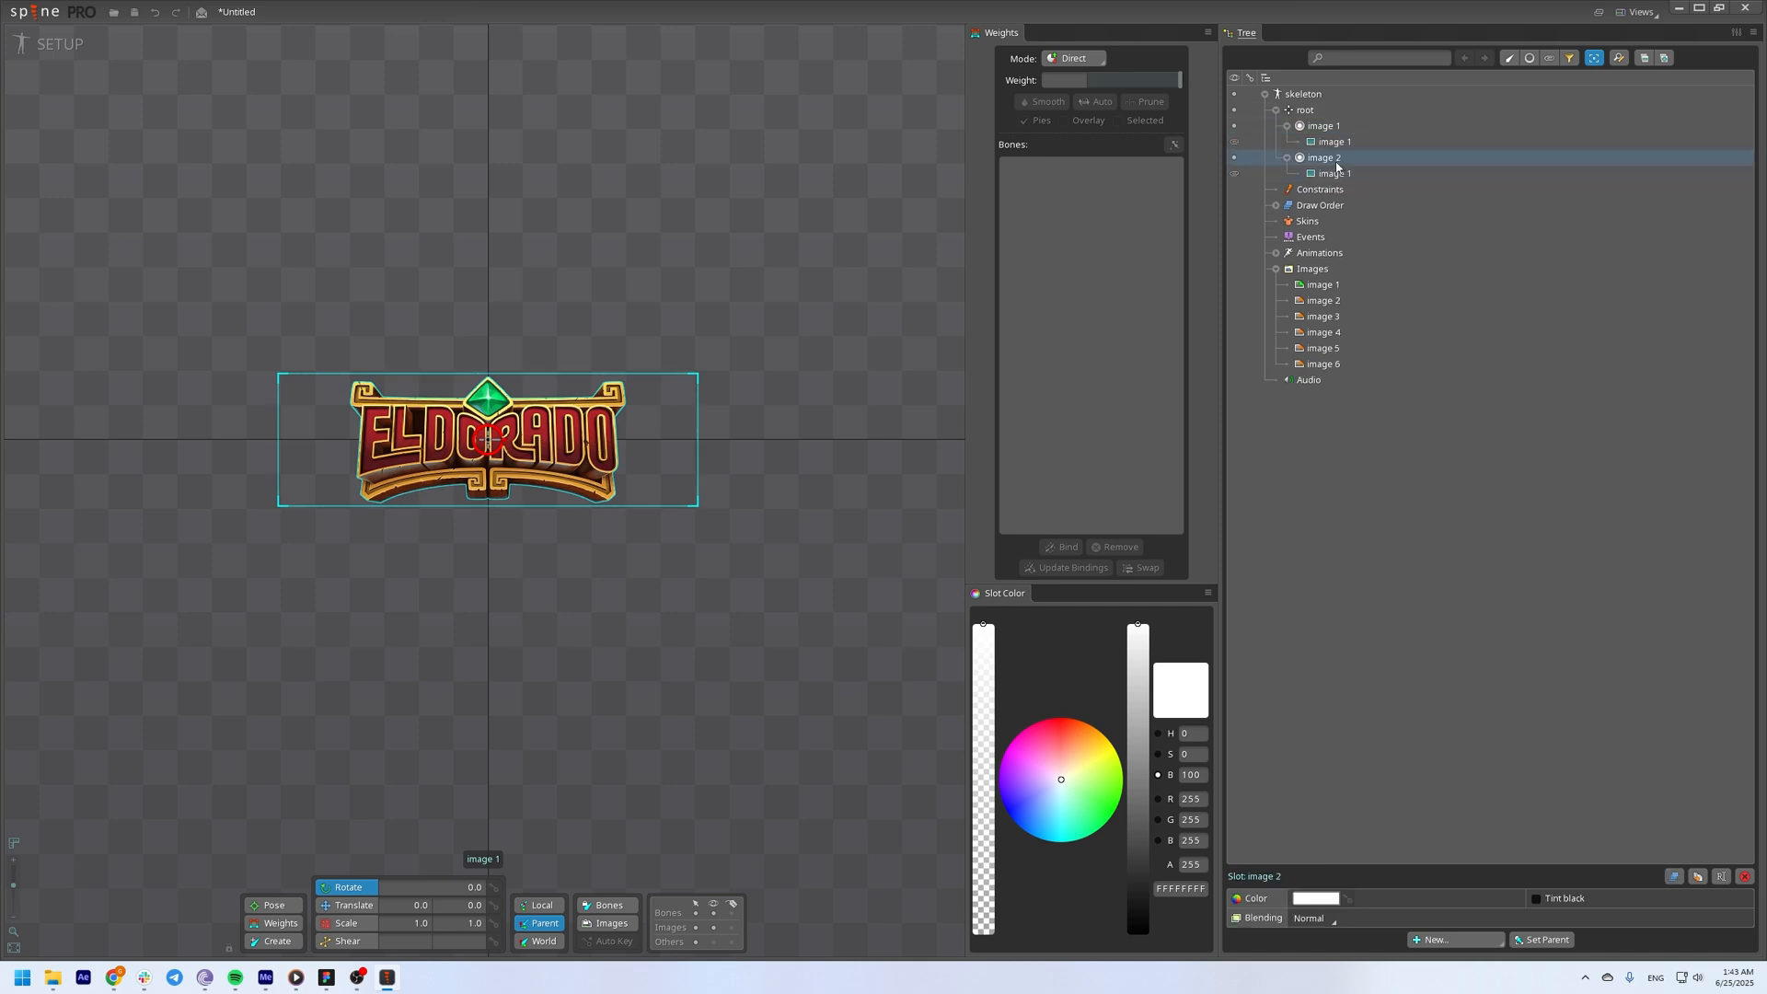
Add a mask slot with a new clipping attachment and parent it to a new mask bone under root.
left_click(1313, 916)
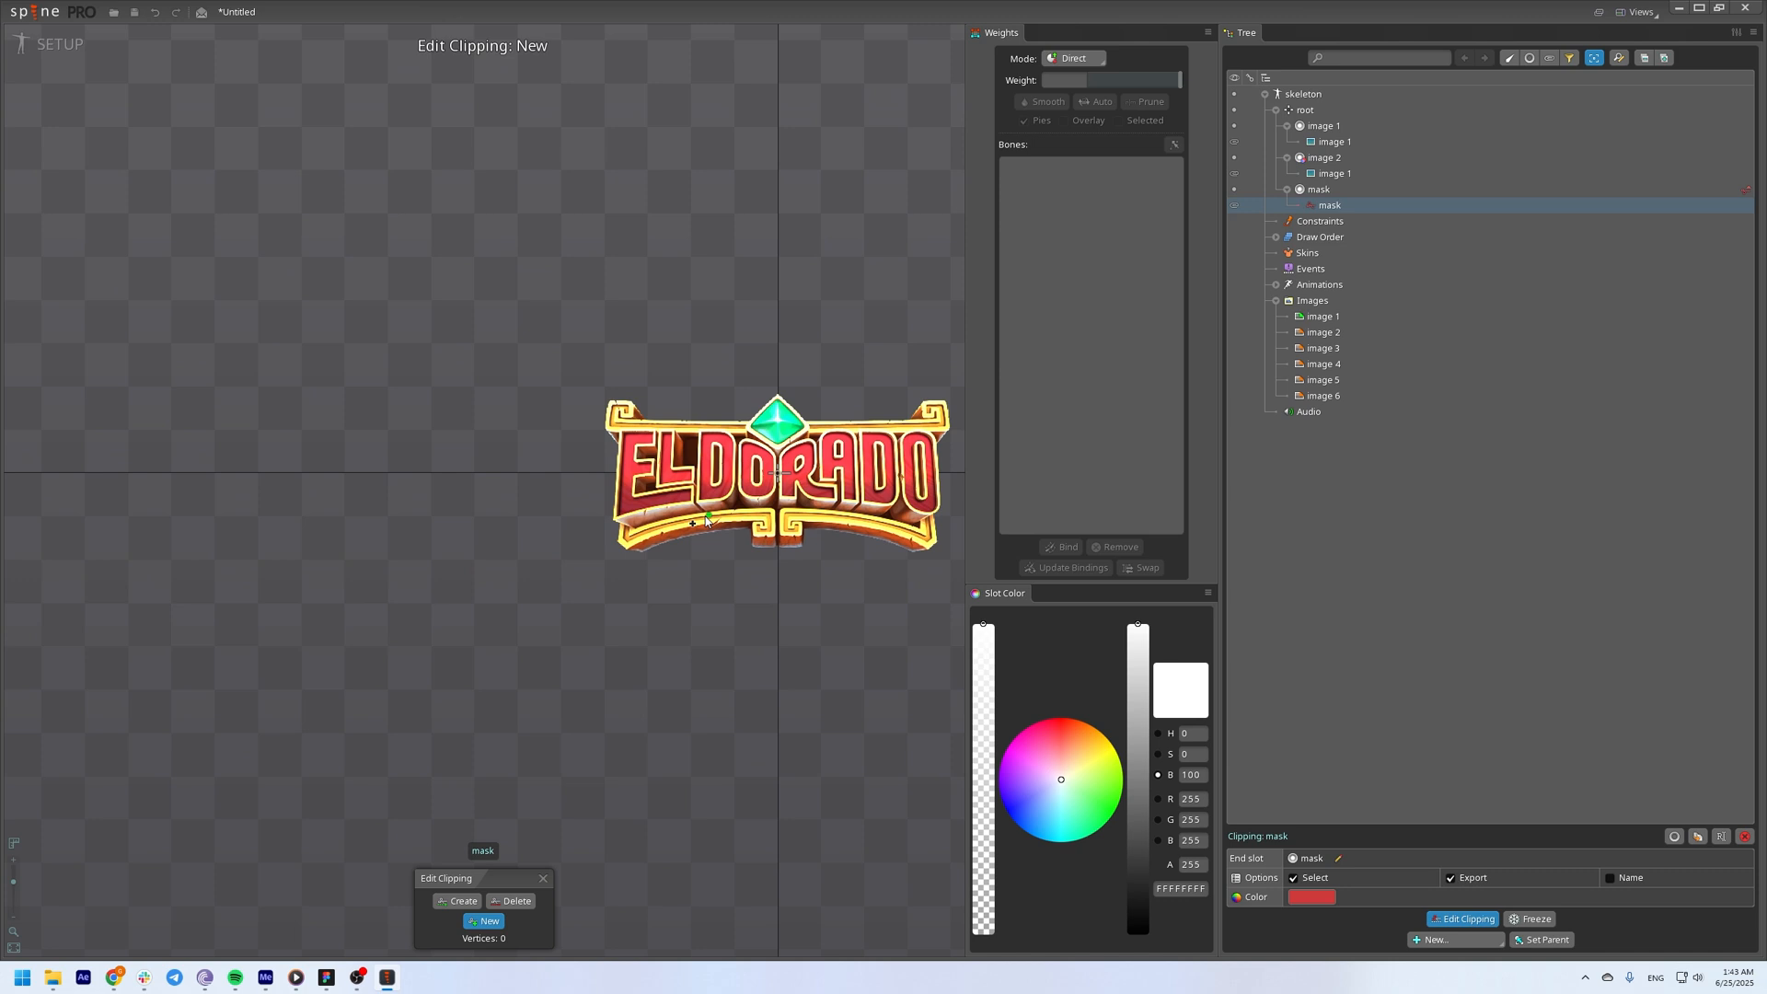
left_click(473, 585)
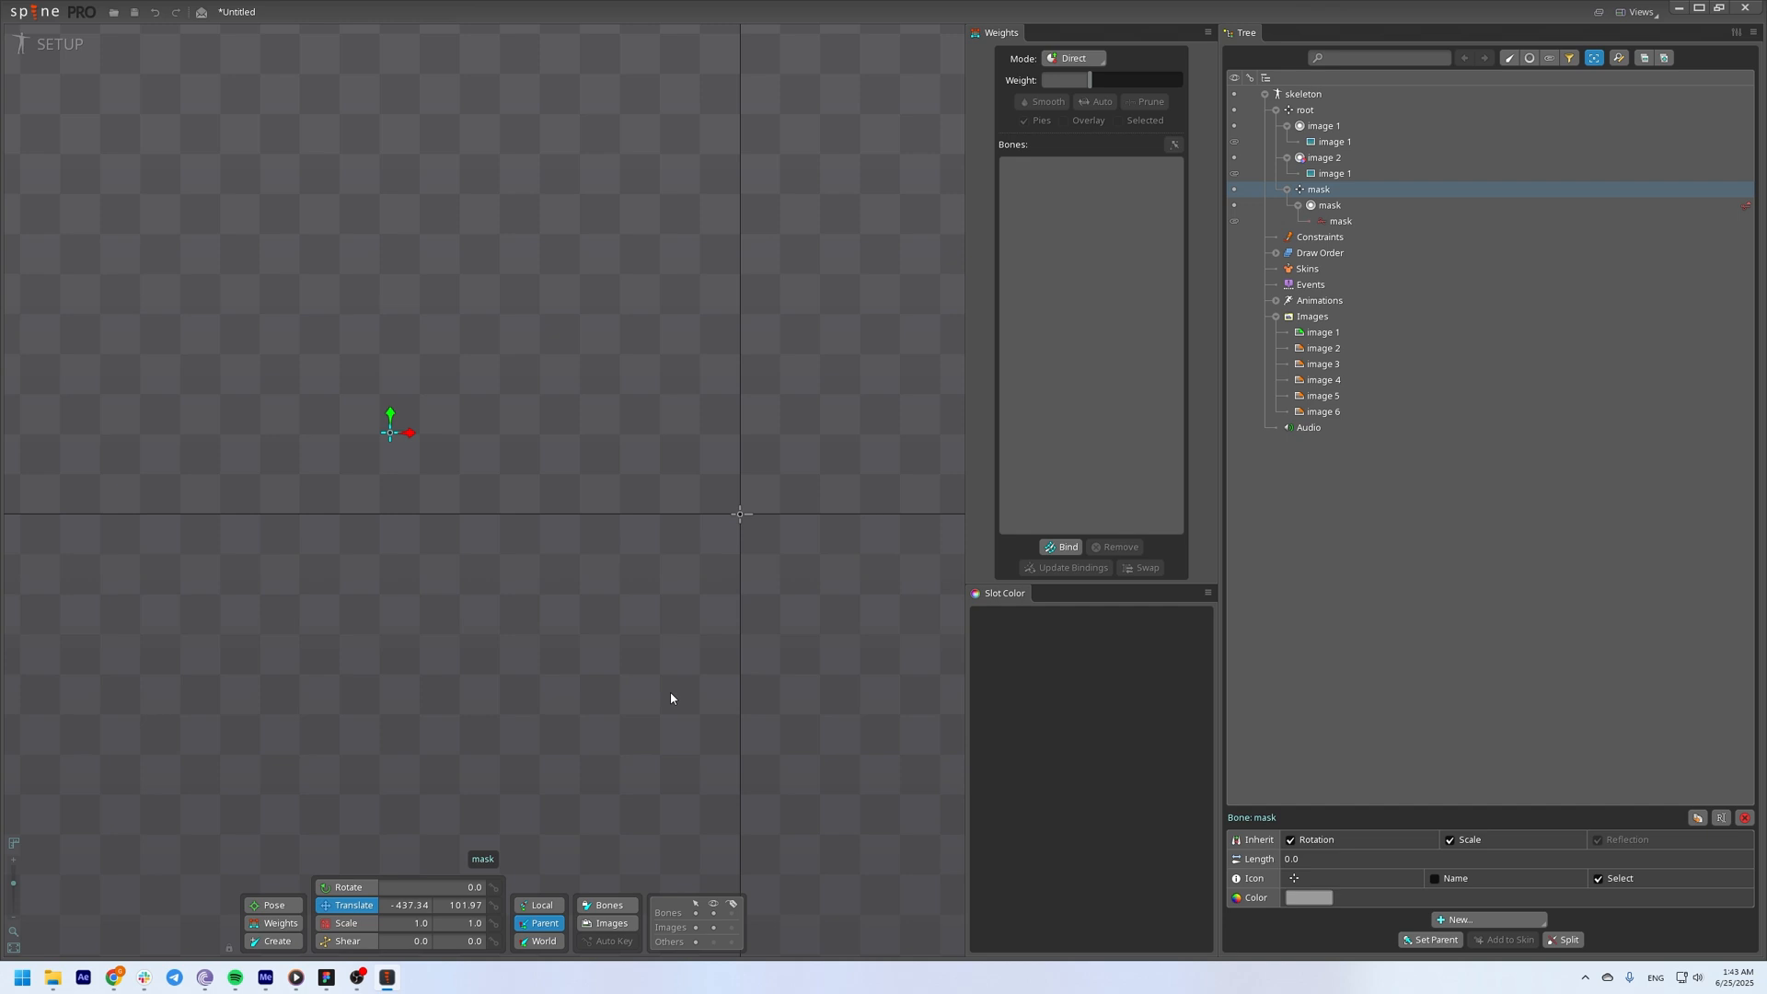
left_click(60, 42)
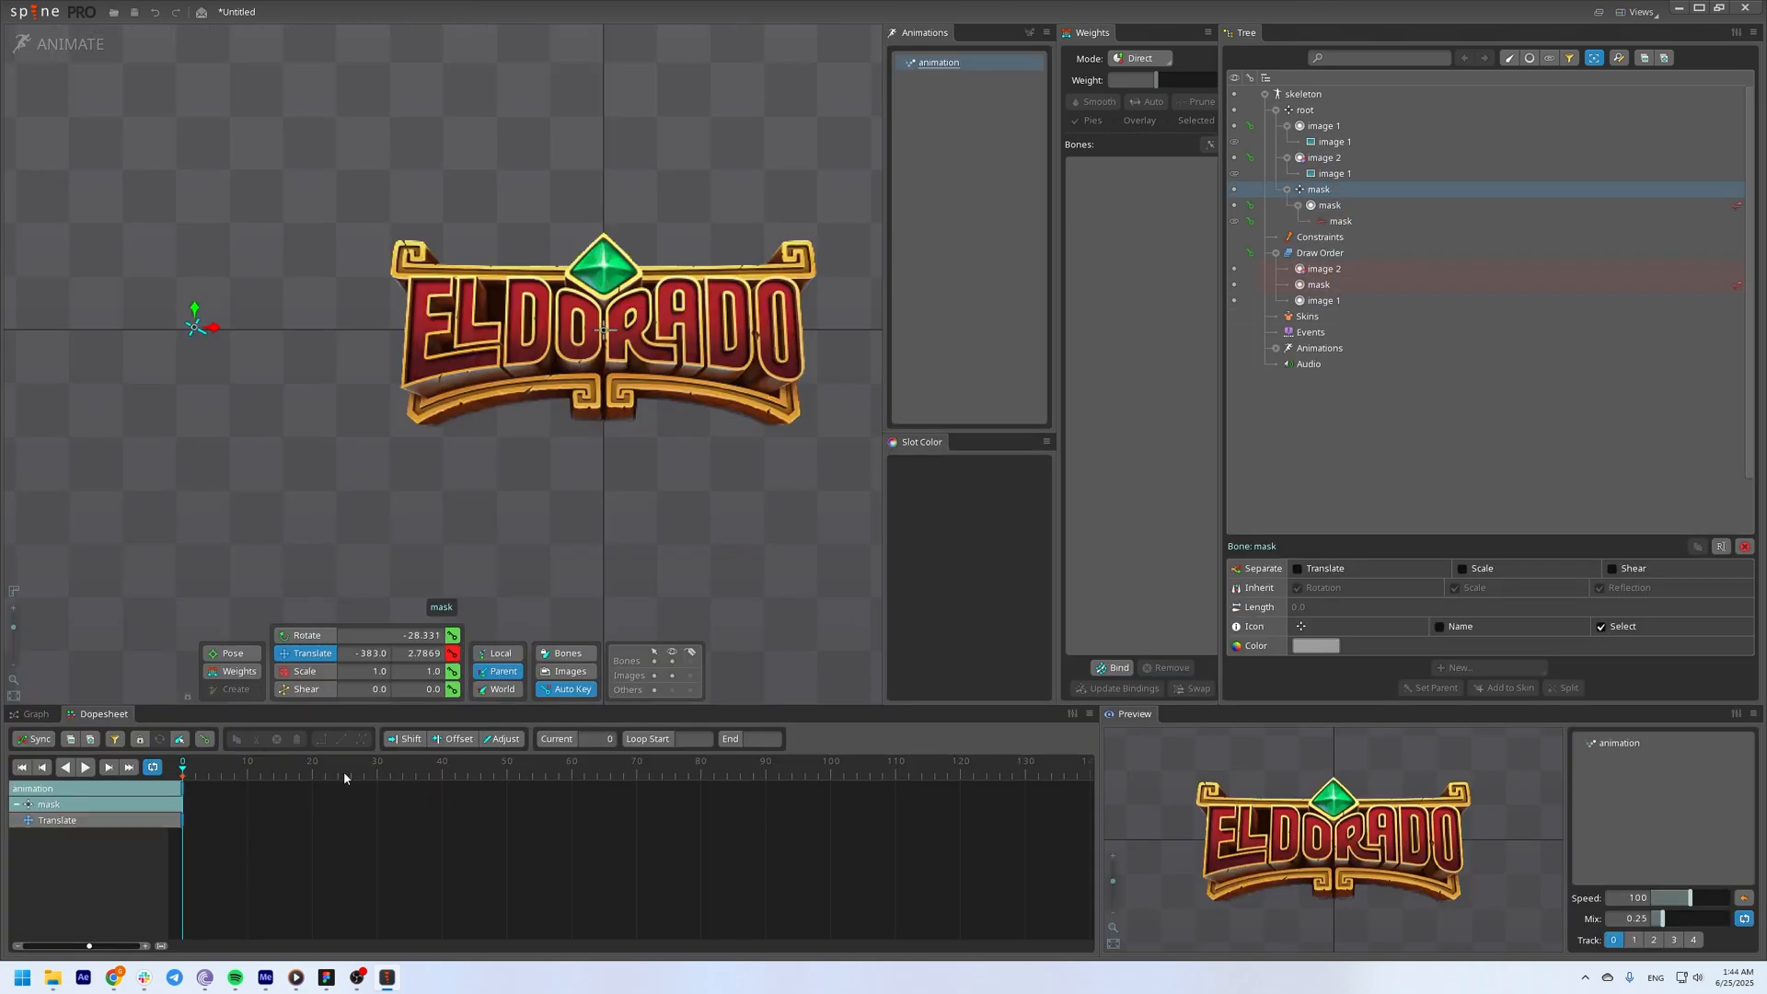
Key the mask bone's Translate from the left at frame 0 to the right at frame 30.
left_click(377, 762)
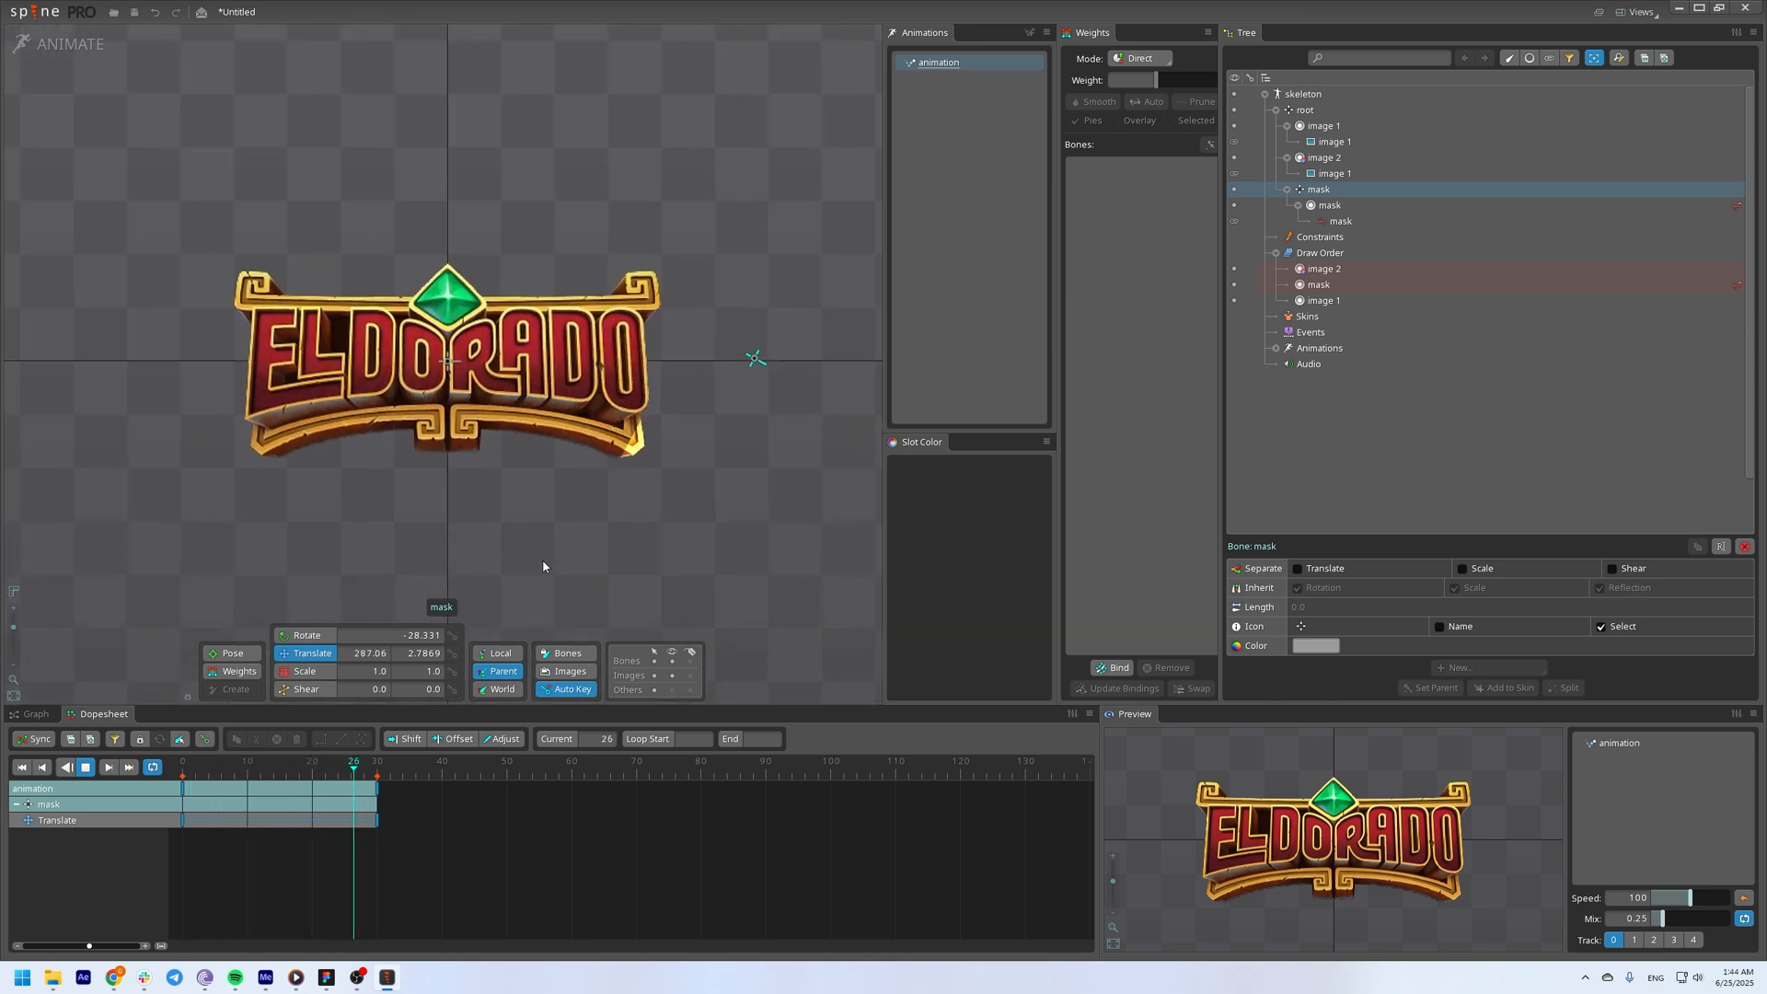
left_click(1344, 205)
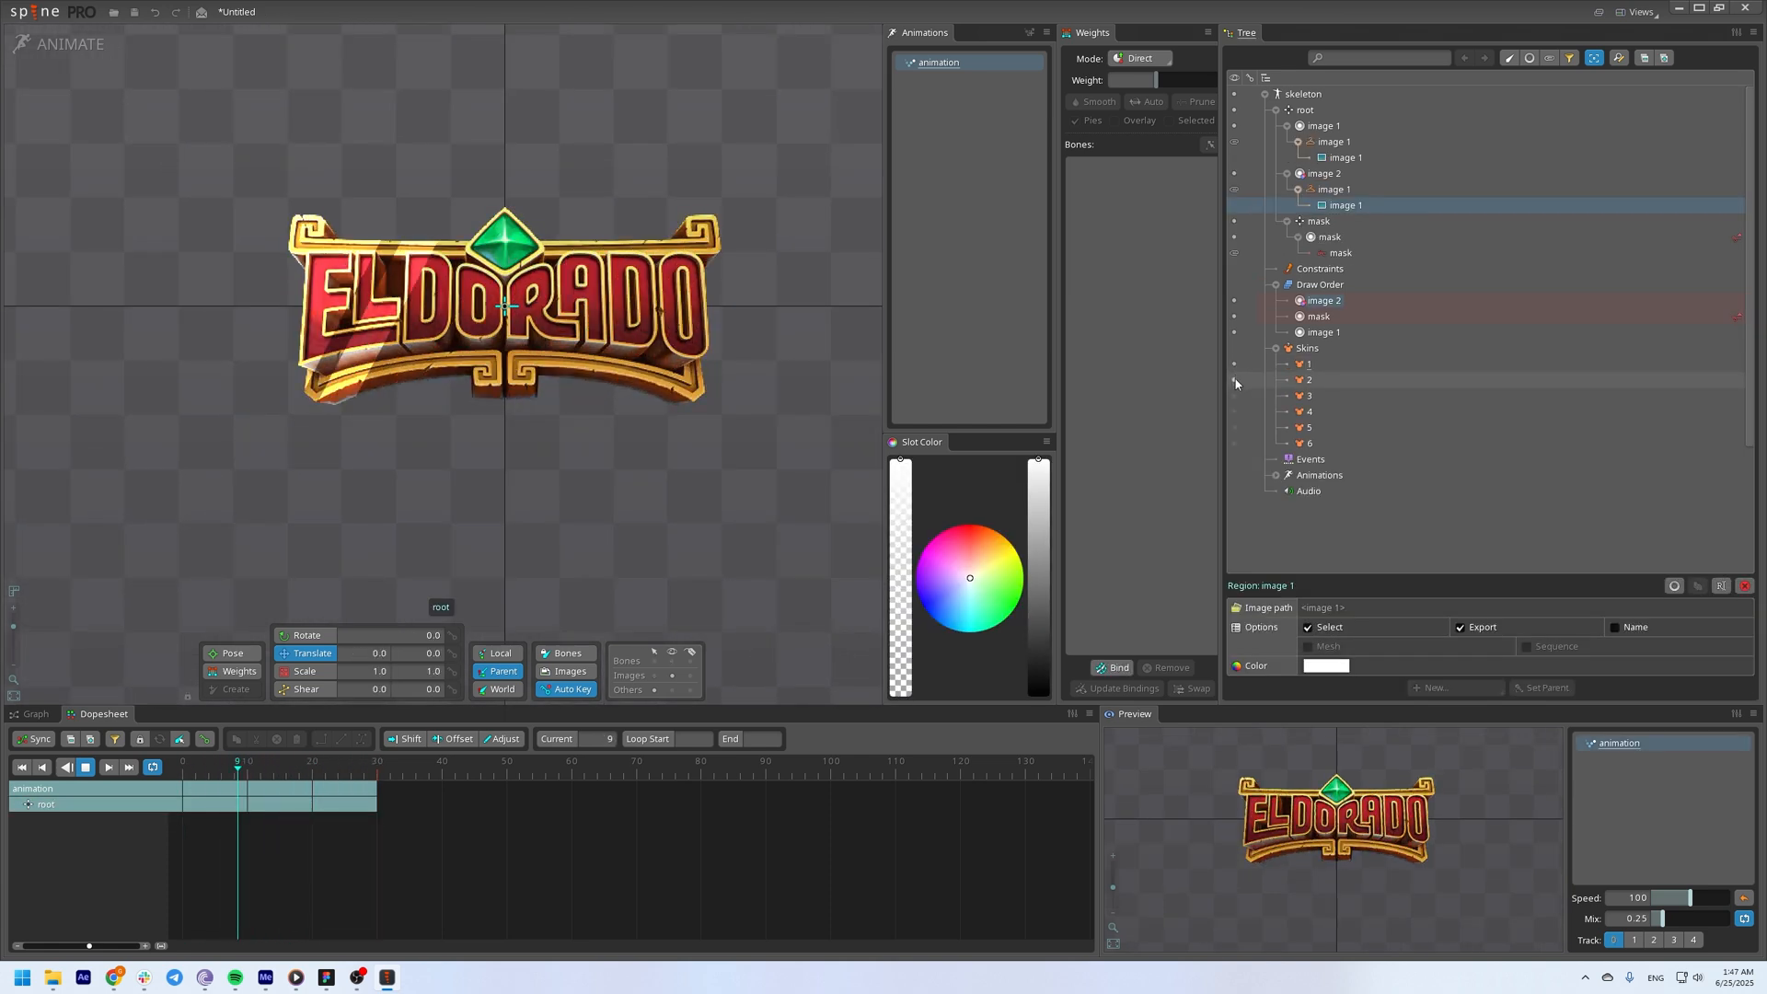
left_click(1309, 379)
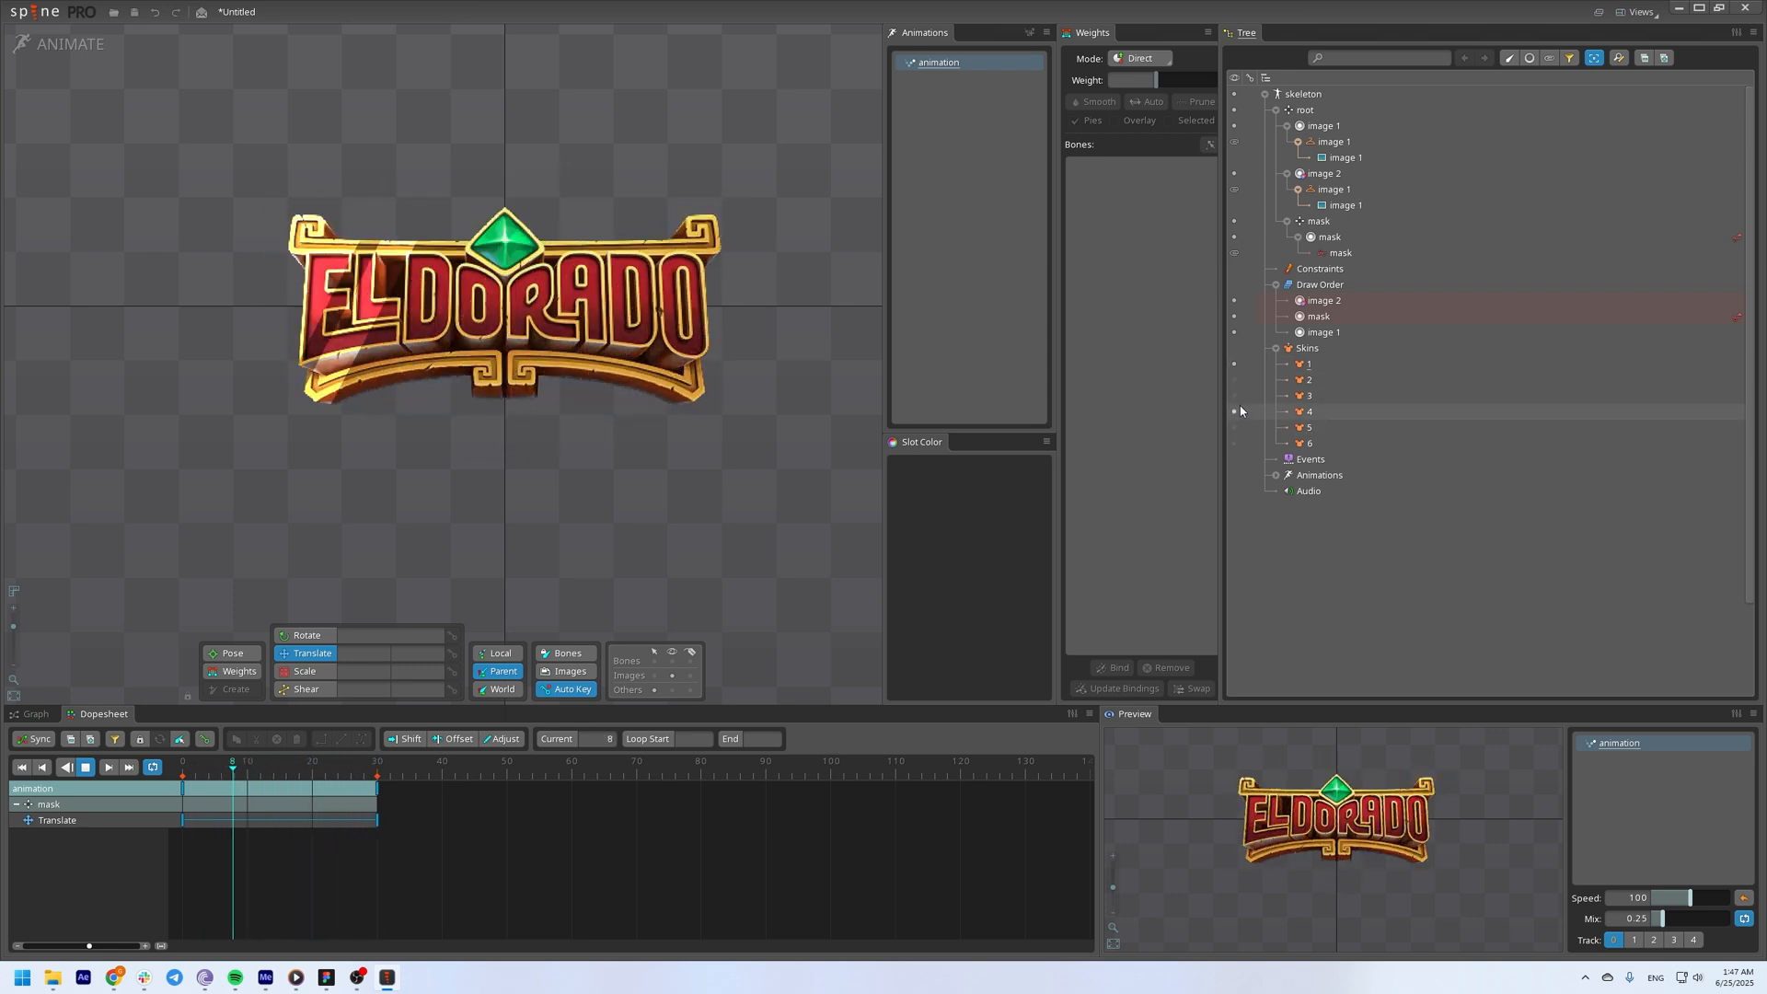
left_click(1343, 205)
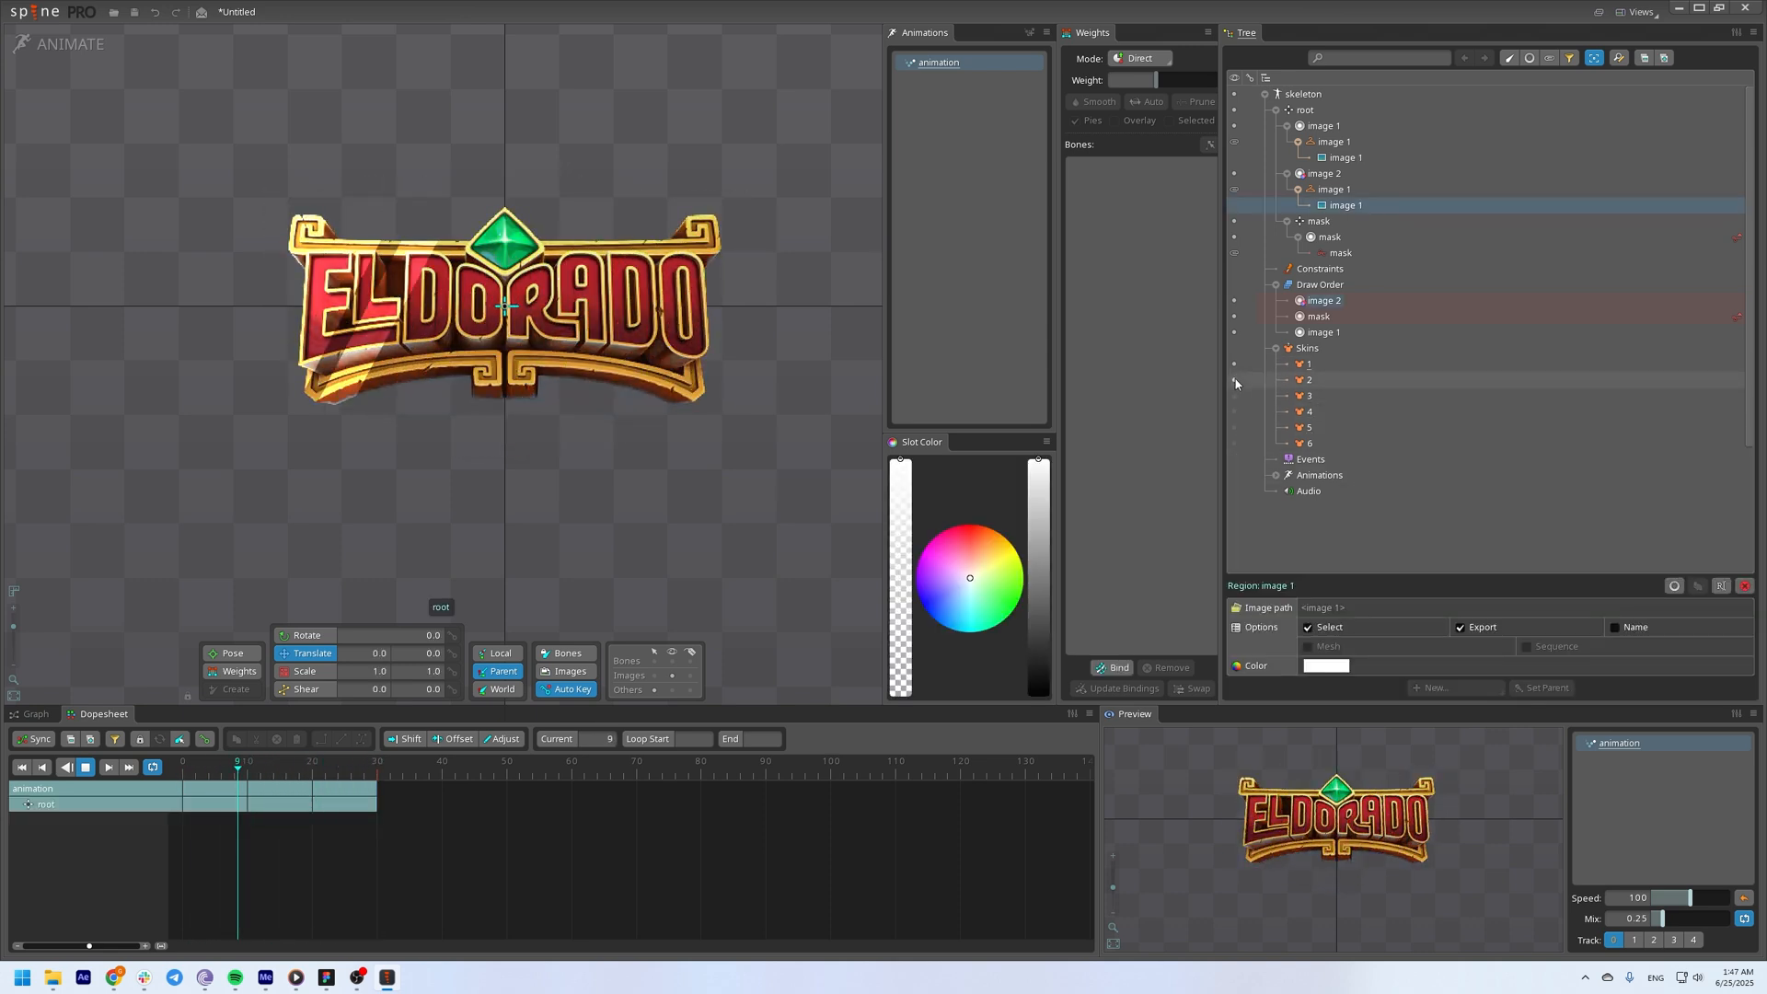